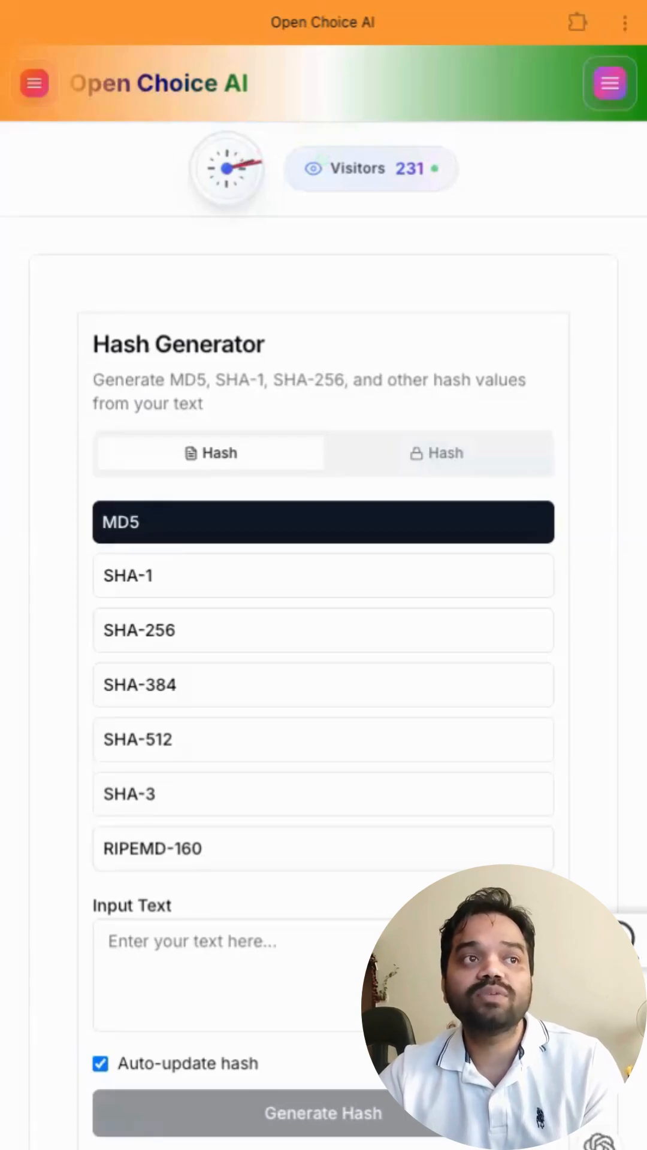
Step: Type 'eqwrwetweewqrterteqwre2rew' into Input Text and view its MD5 hash
{"action": "scroll", "scroll_direction": "down", "scroll_amount": 3}
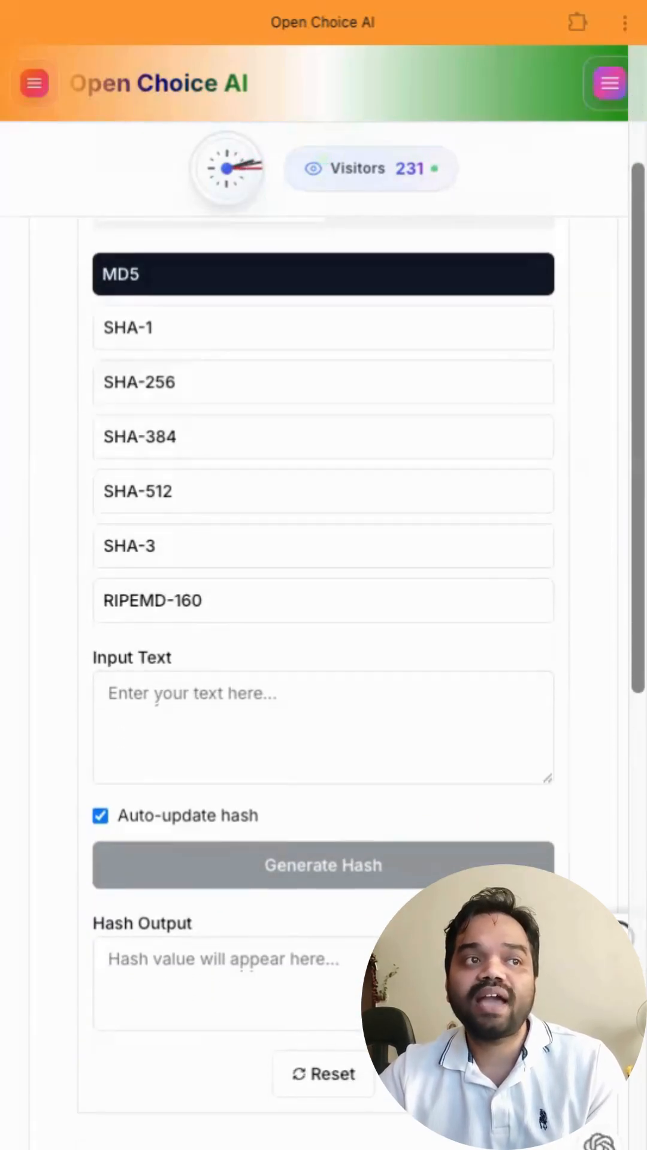
{"action": "scroll", "scroll_direction": "down", "scroll_amount": 3}
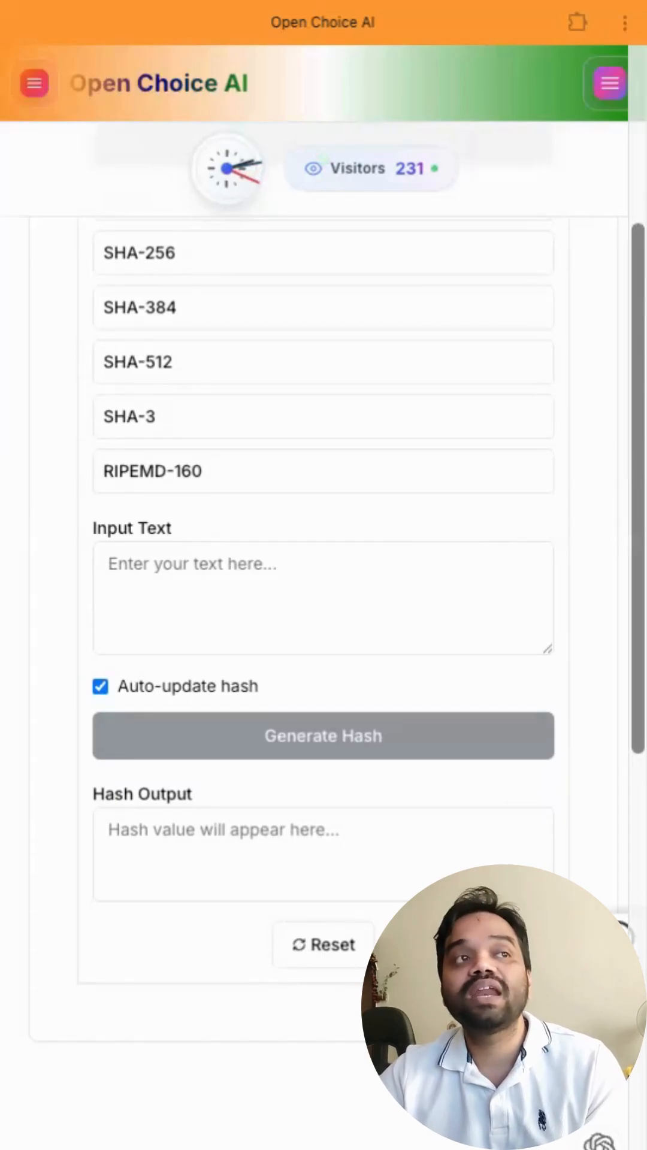
{"action": "left_click", "coordinate": [323, 598]}
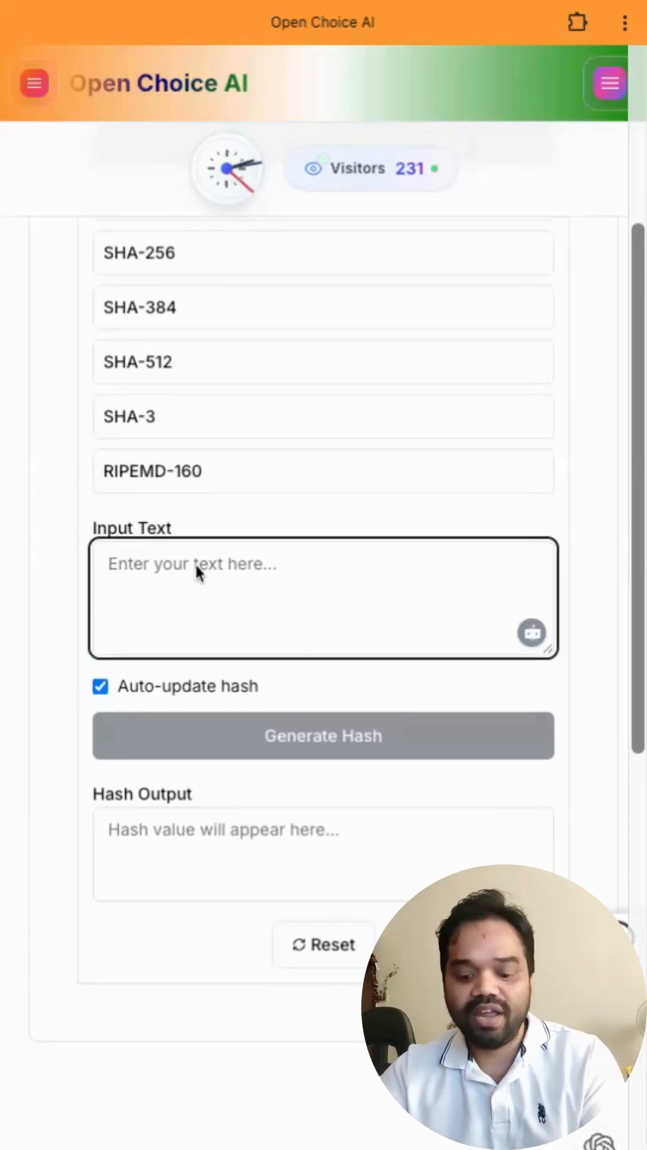
{"action": "type", "text": "eqwrwetweewqrterteqwre2rew"}
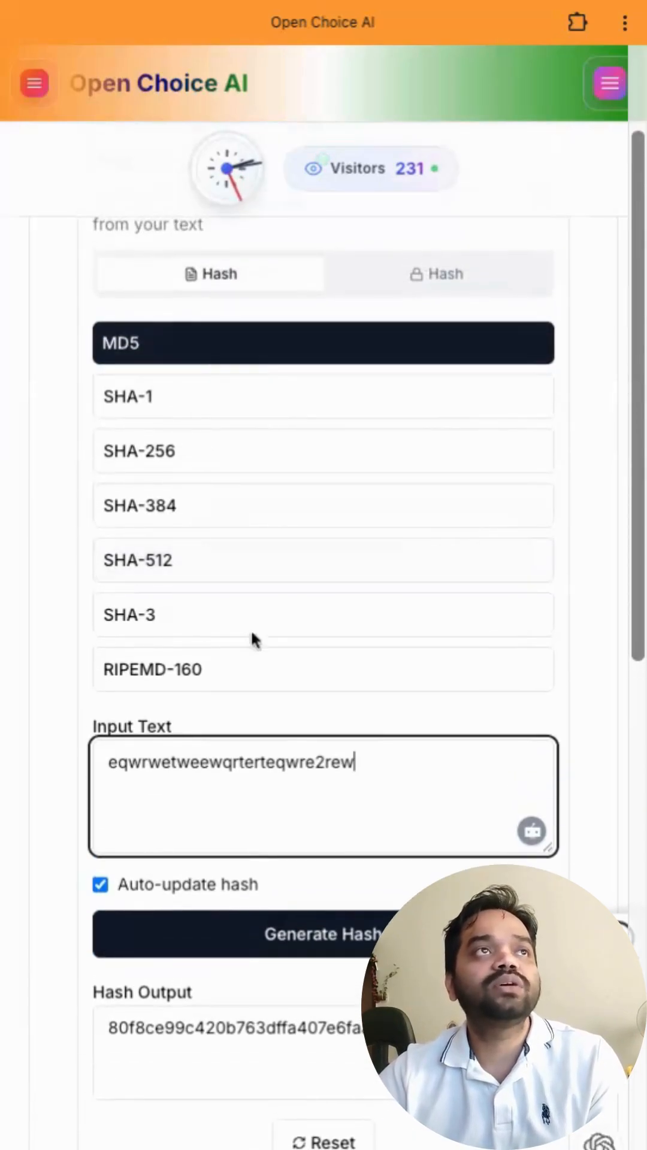
{"action": "scroll", "scroll_direction": "down", "scroll_amount": 3}
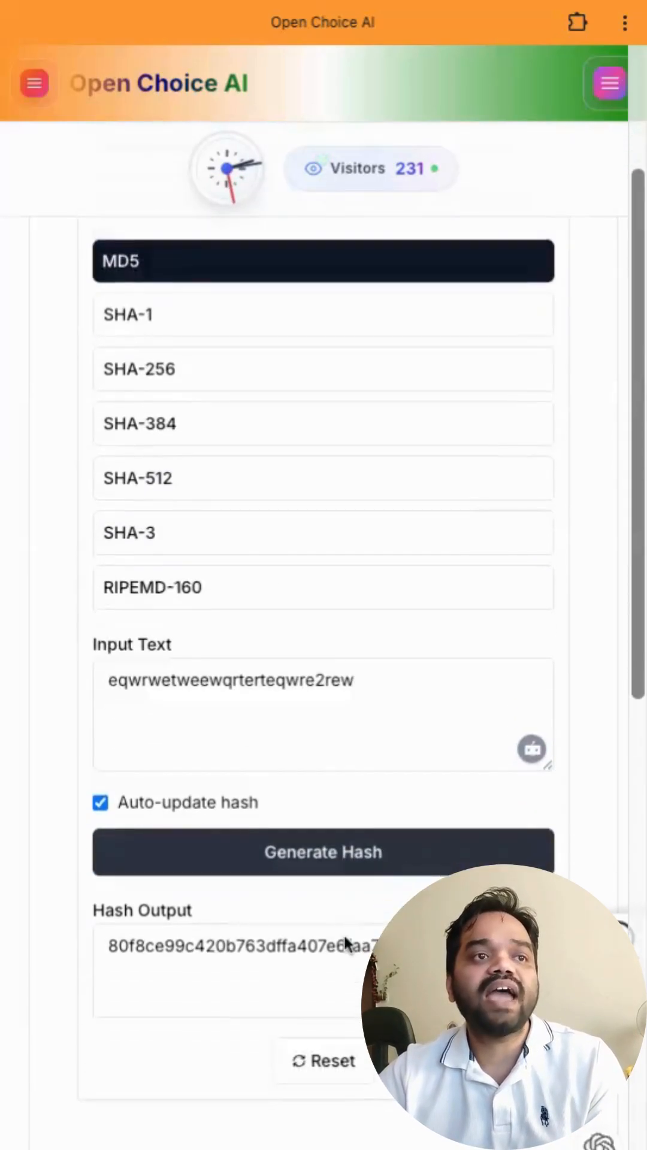
{"action": "scroll", "scroll_direction": "down", "scroll_amount": 3}
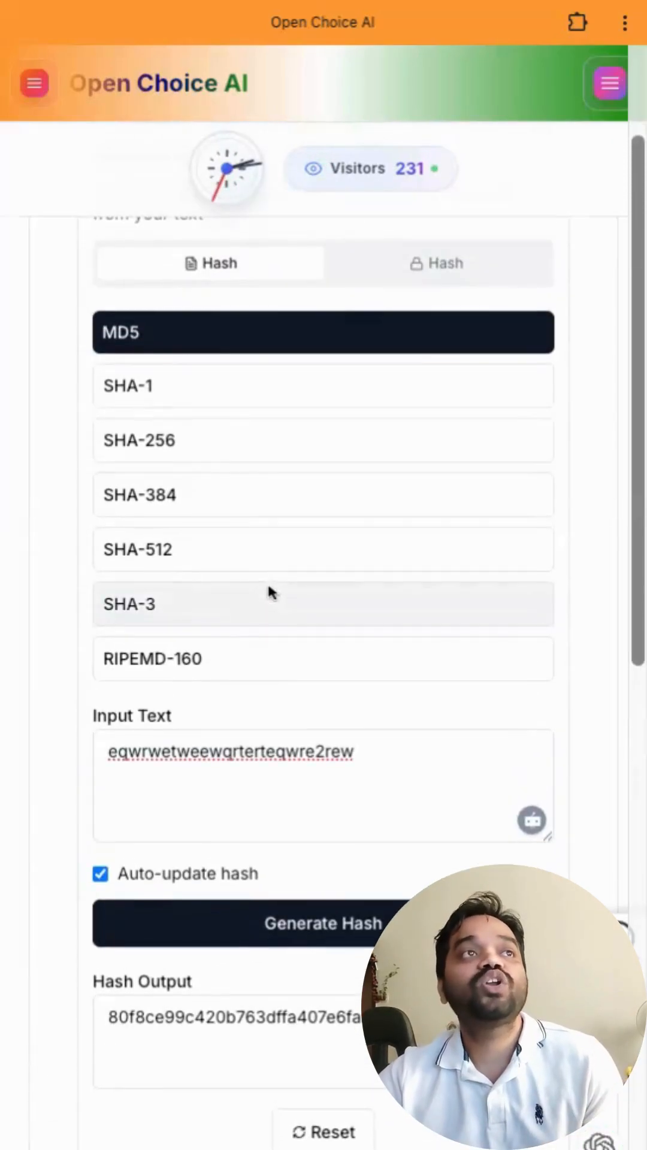
Step: Select SHA-256 as the algorithm and view the longer hash output
{"action": "left_click", "coordinate": [323, 441]}
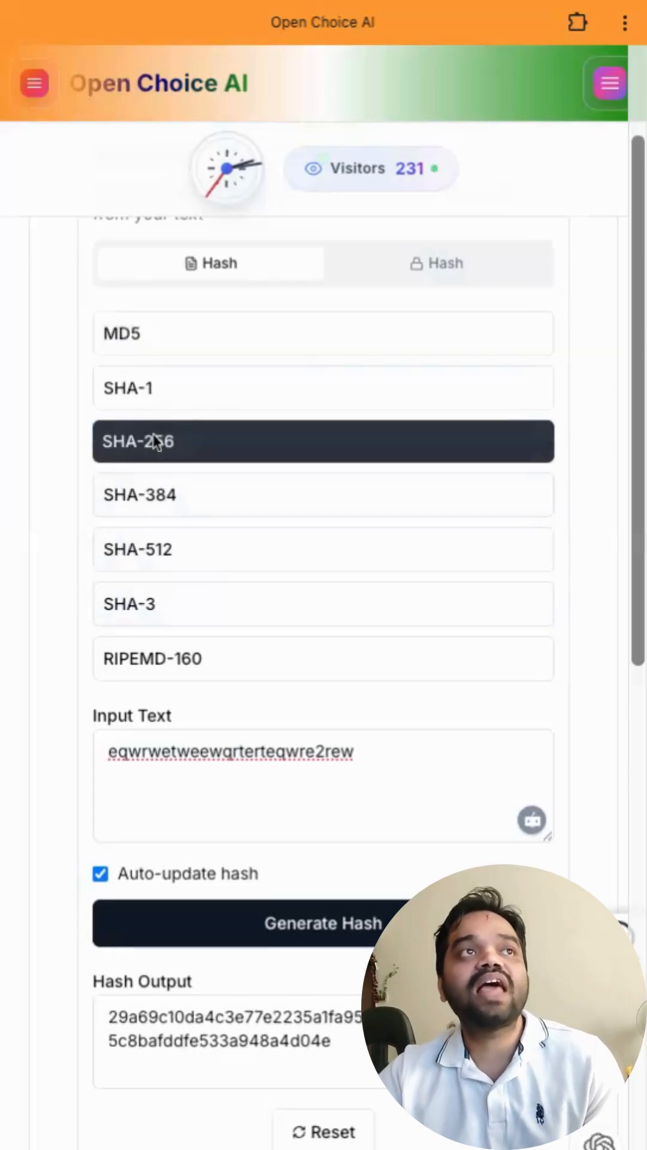
{"action": "scroll", "scroll_direction": "down", "scroll_amount": 3}
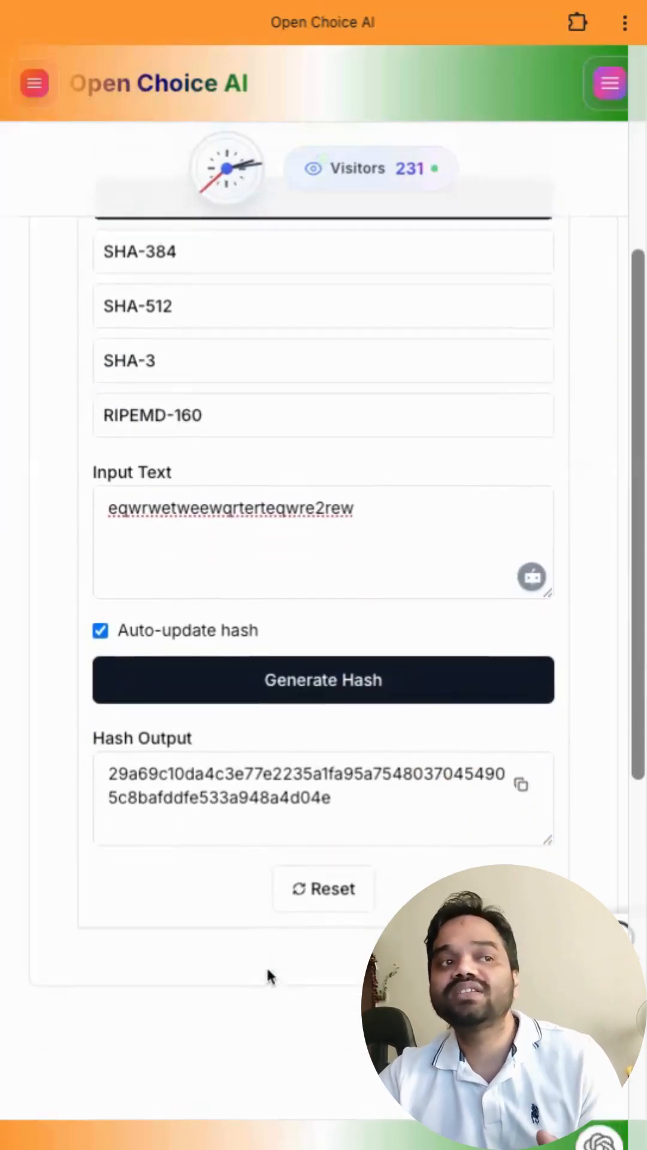